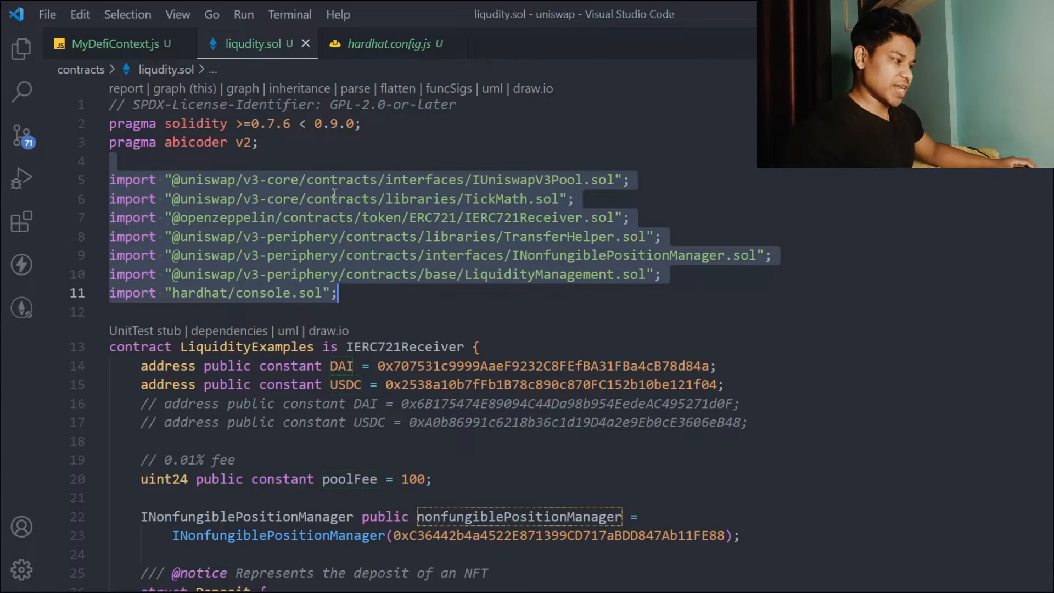
Review liquidity.sol, then view hardhat.config.js with its Solidity 0.7.6 optimizer settings
scroll("down", 3)
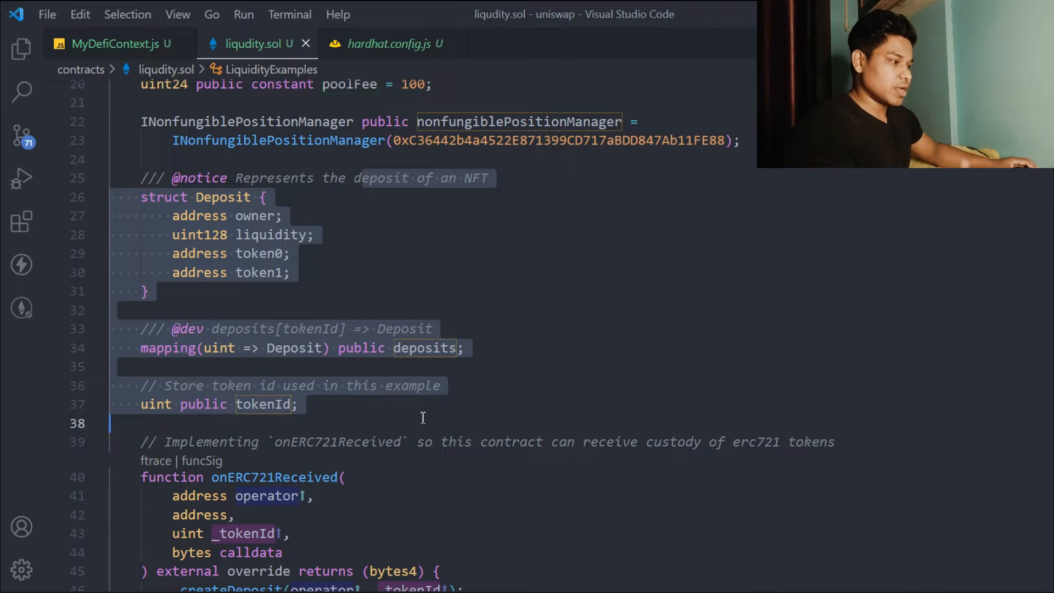
left_click(392, 44)
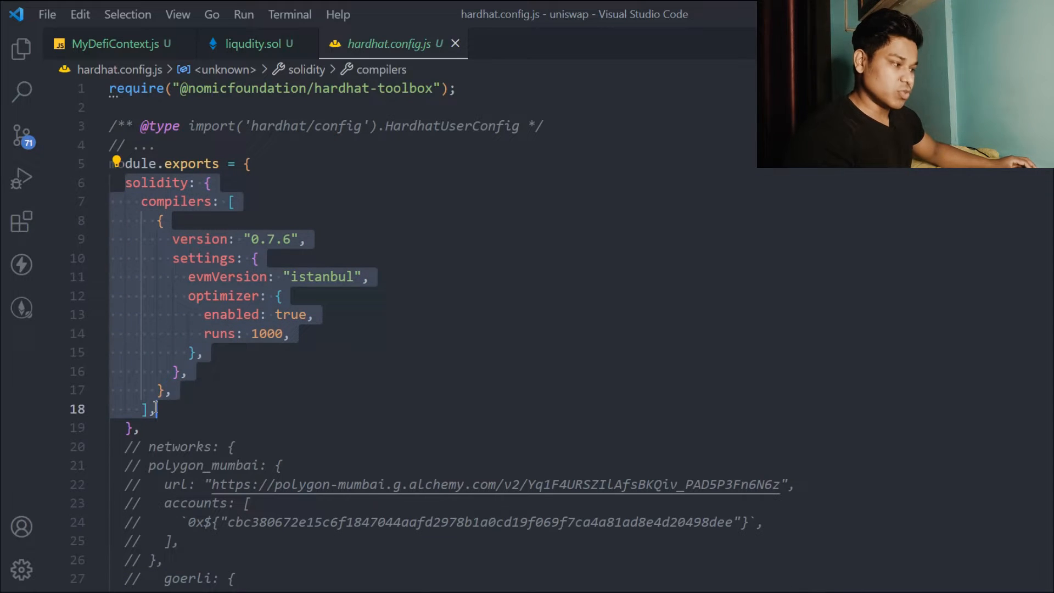
left_click(339, 345)
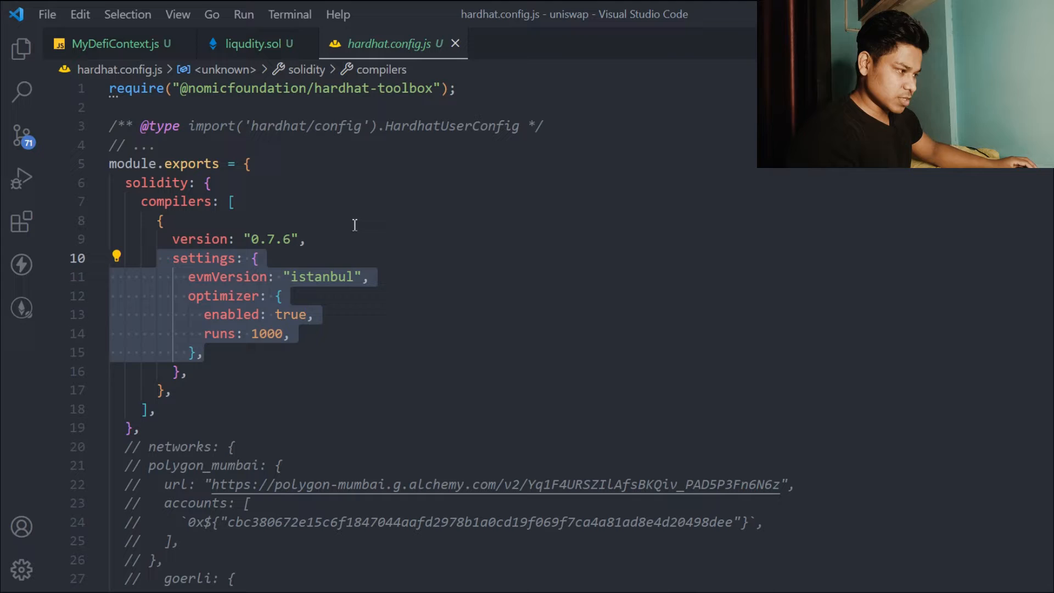
left_click(291, 239)
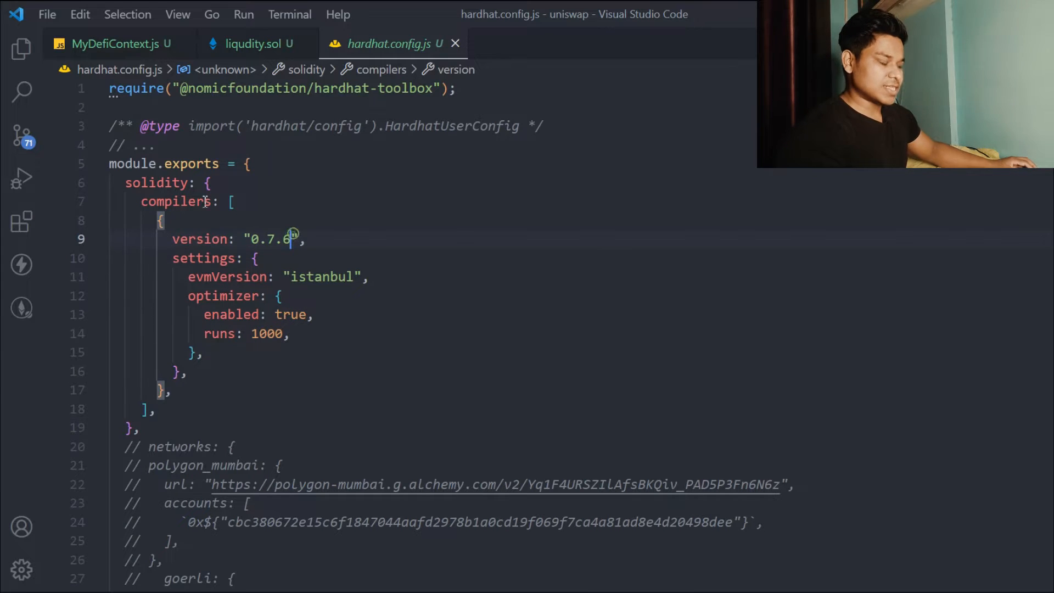
scroll("down", 3)
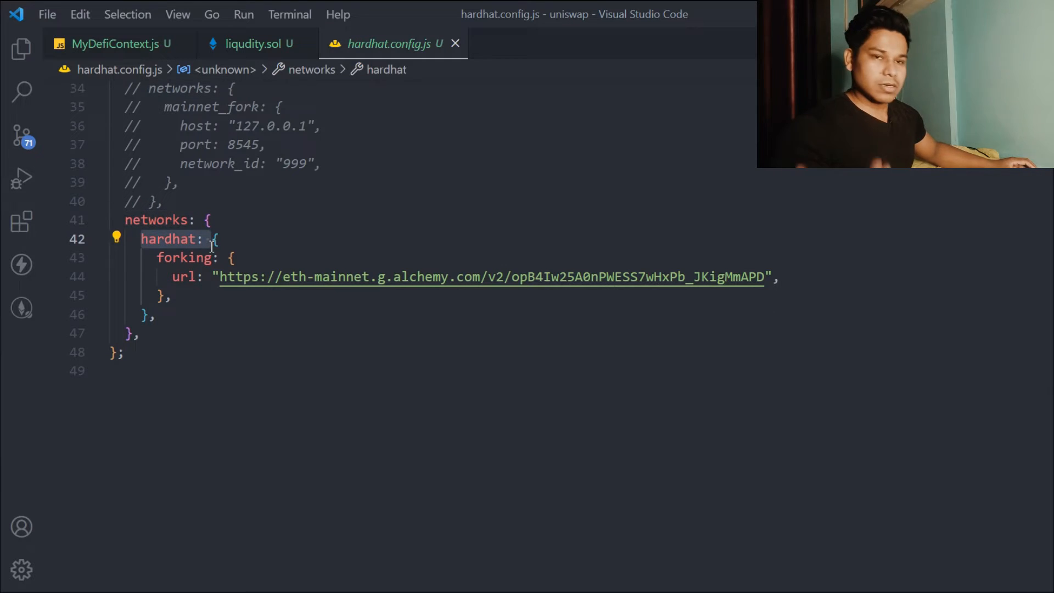
Reopen liquidity.sol with the Explorer showing test/liquidity.js and Lock.js
left_click(186, 258)
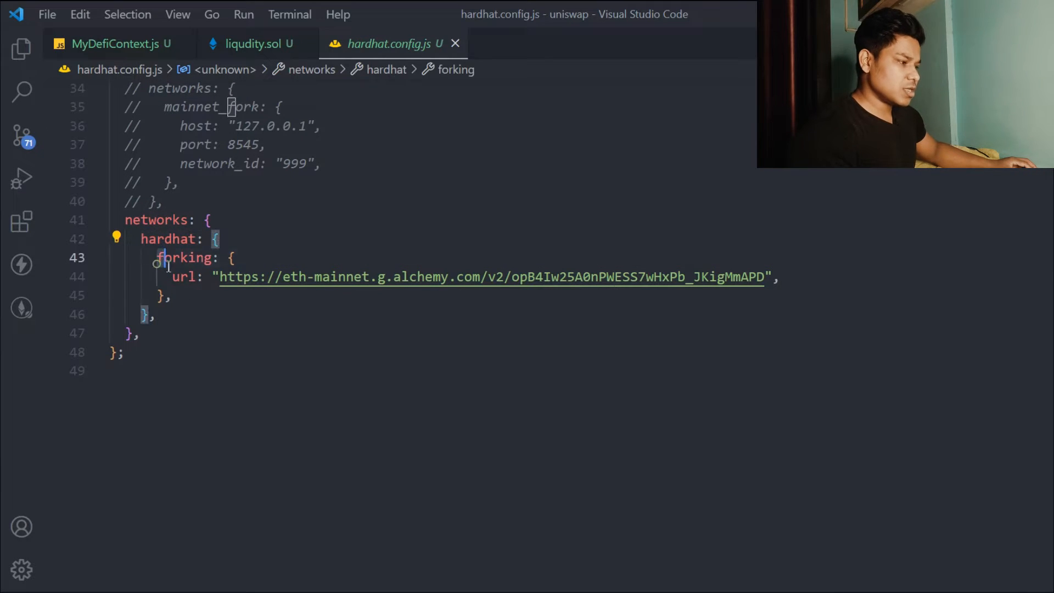
left_click(189, 276)
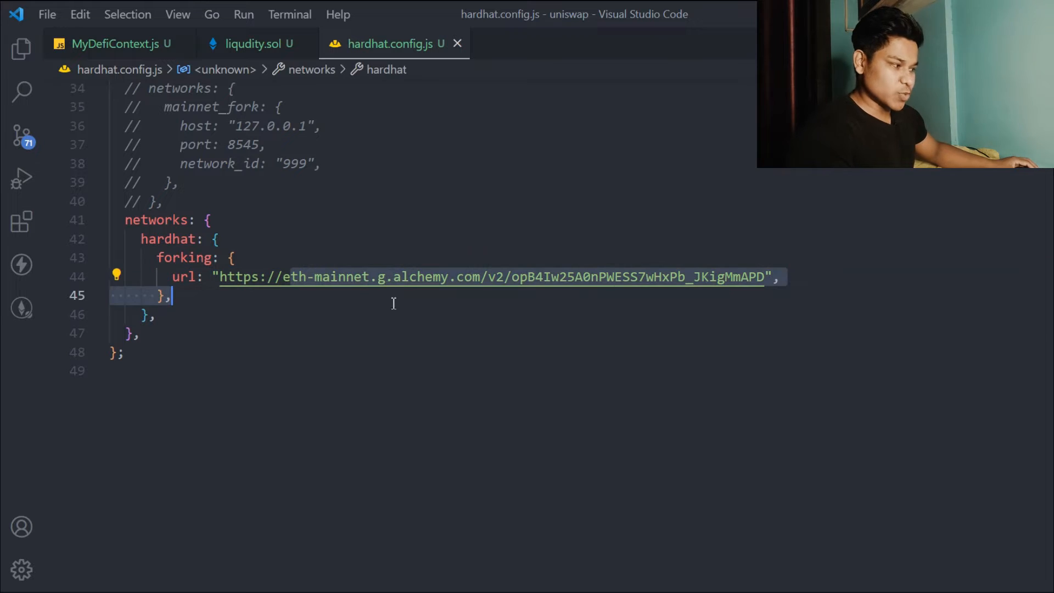
scroll("up", 3)
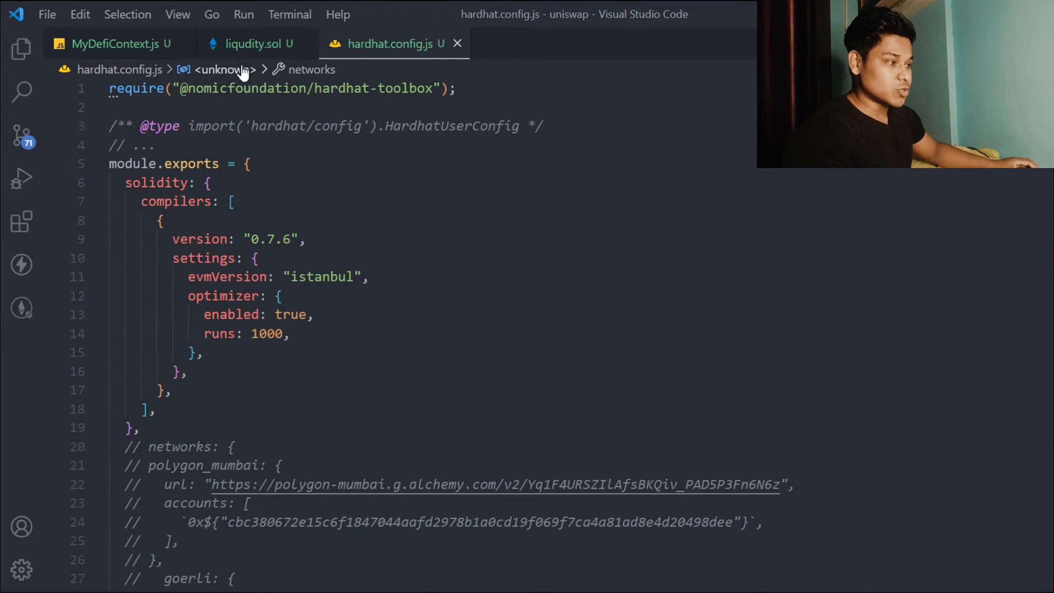
left_click(255, 43)
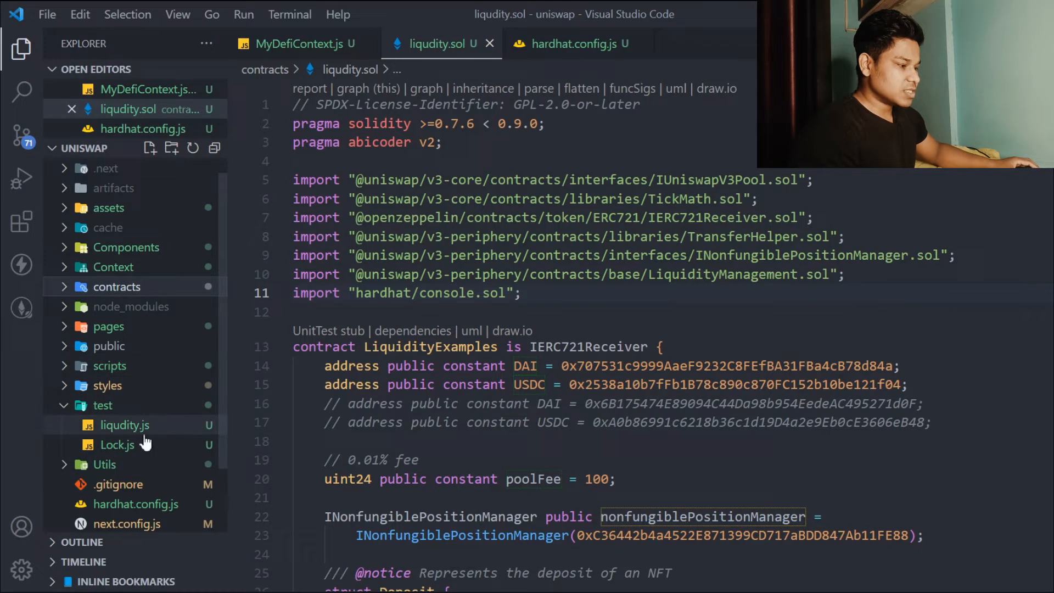
Open test/liquidity.js, hide the sidebar, and read through the LiquidityExamples test code
left_click(124, 425)
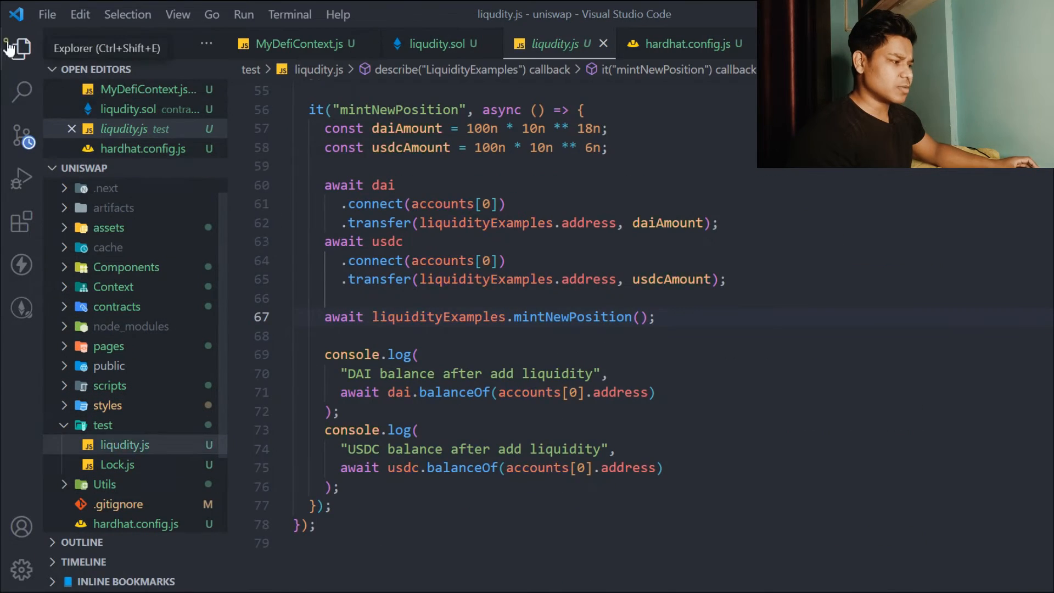
left_click(21, 47)
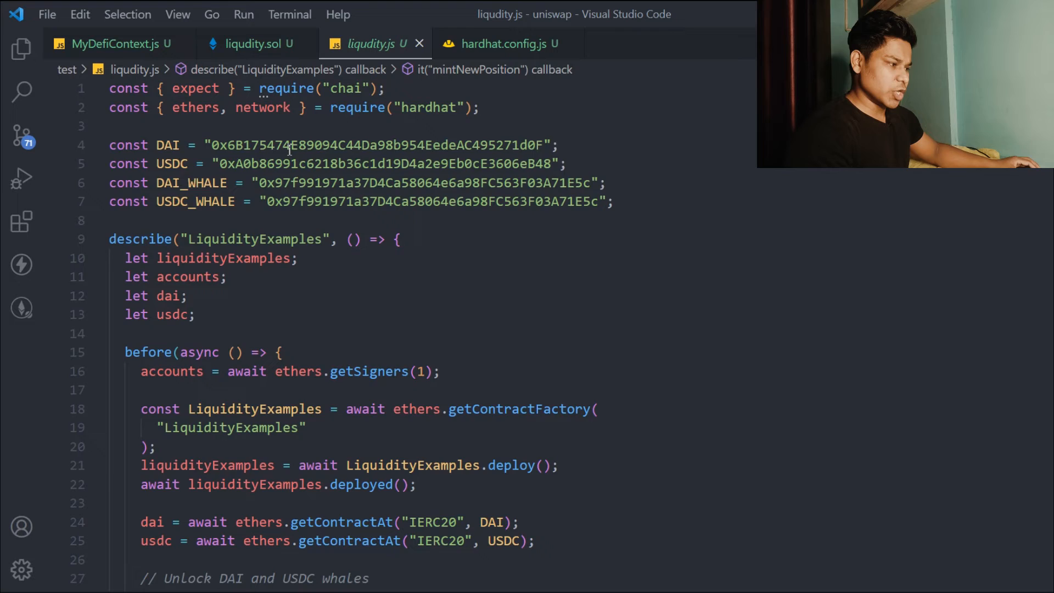
scroll("down", 3)
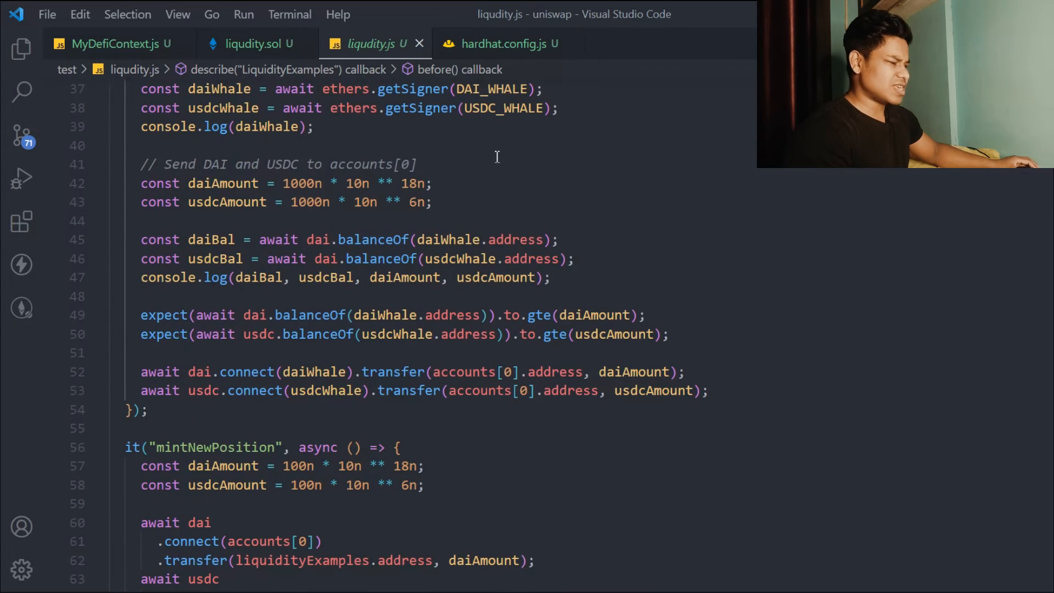
scroll("down", 3)
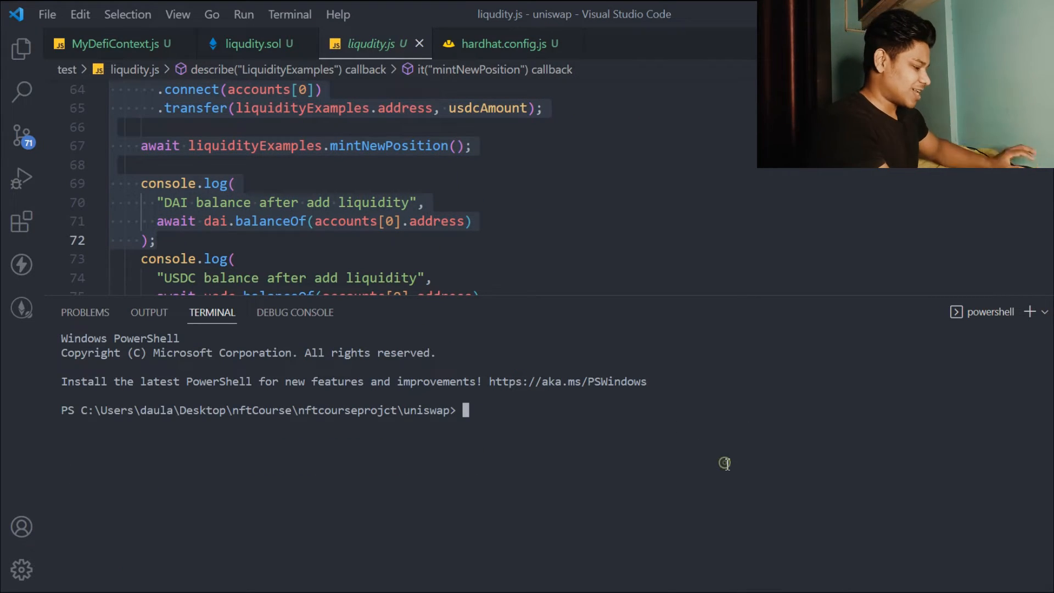
Run the Hardhat liquidity test in the terminal; mintNewPosition passes, logging DAI and USDC balances
type("npx hardhat node")
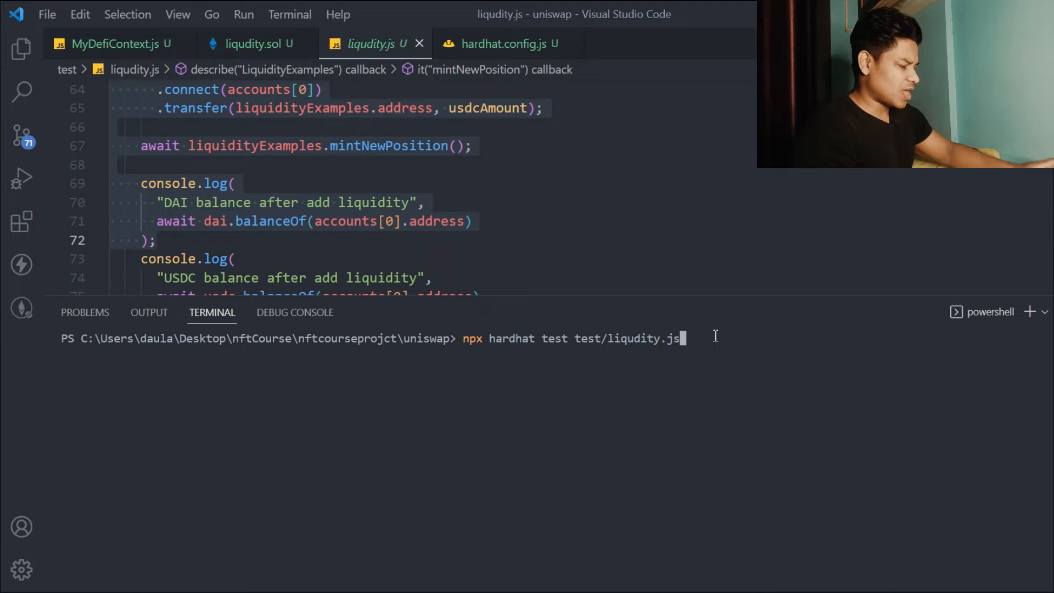
key("Return")
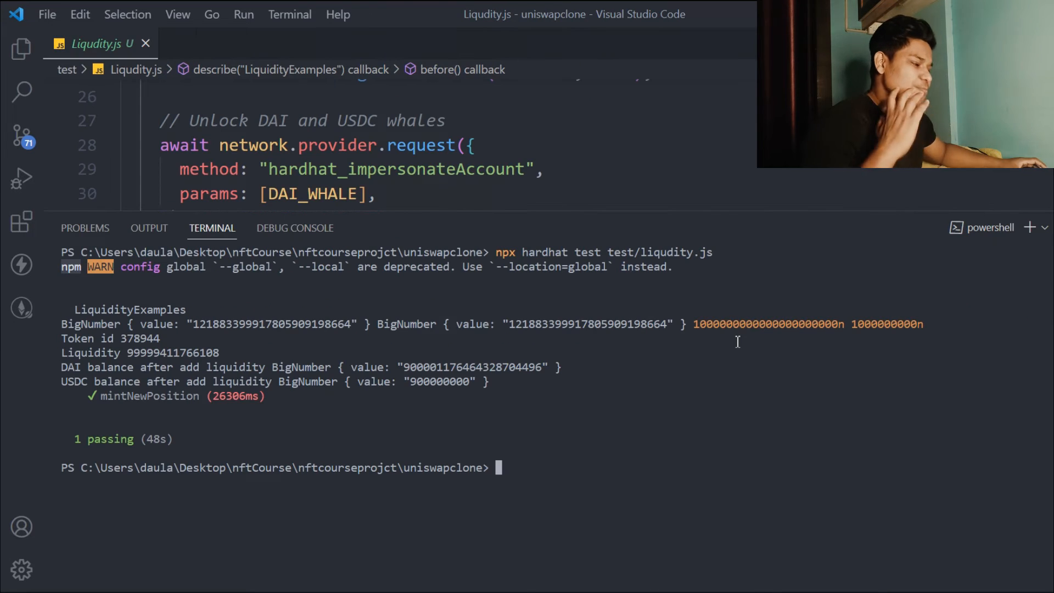